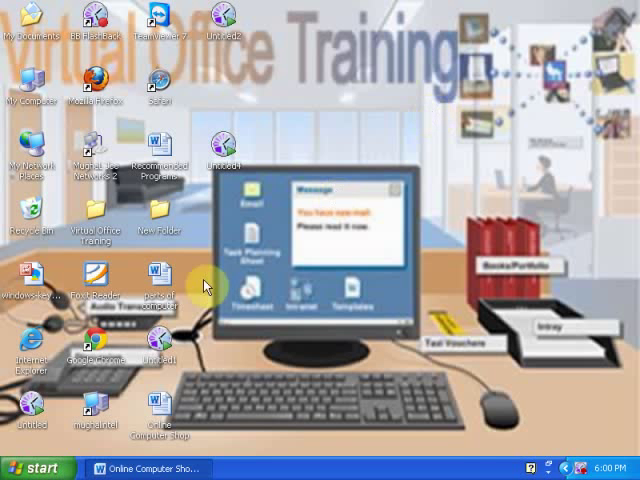
Open the Online Computer Shop Word document from the desktop
left_click(146, 468)
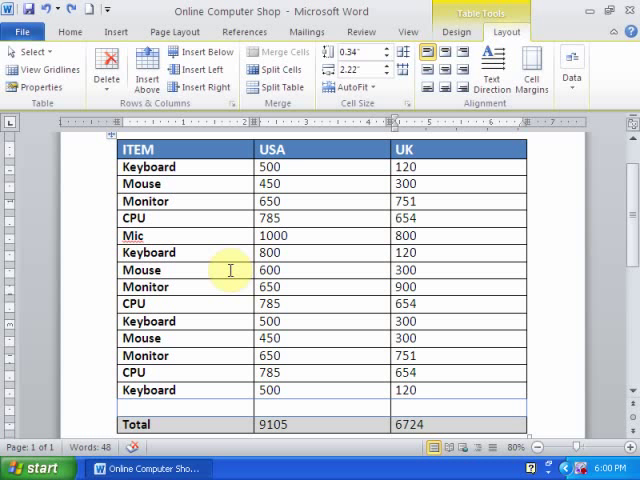
left_click(415, 218)
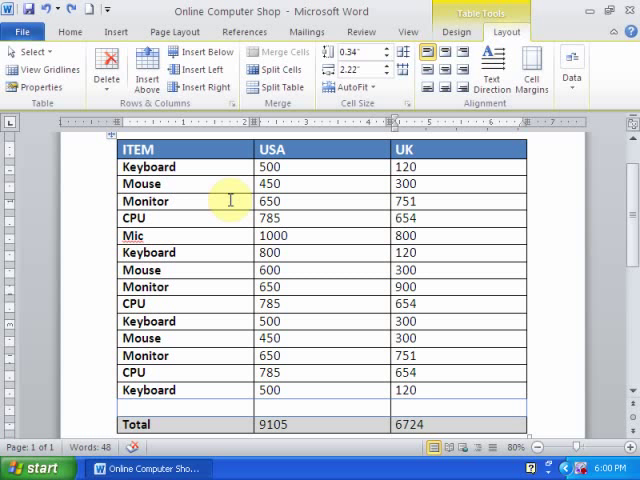
mouse_move(177, 148)
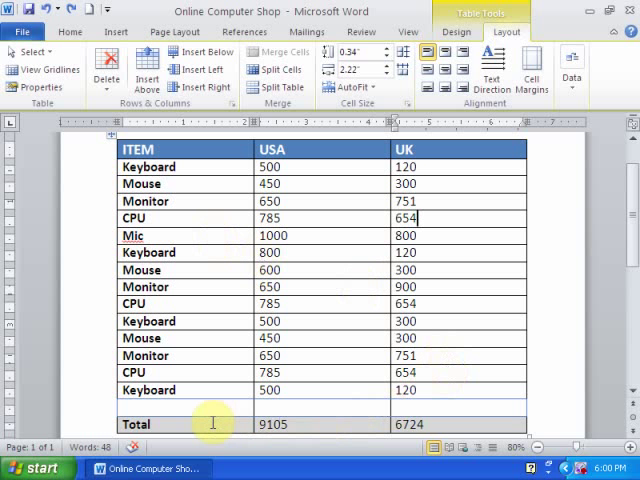
scroll("down", 3)
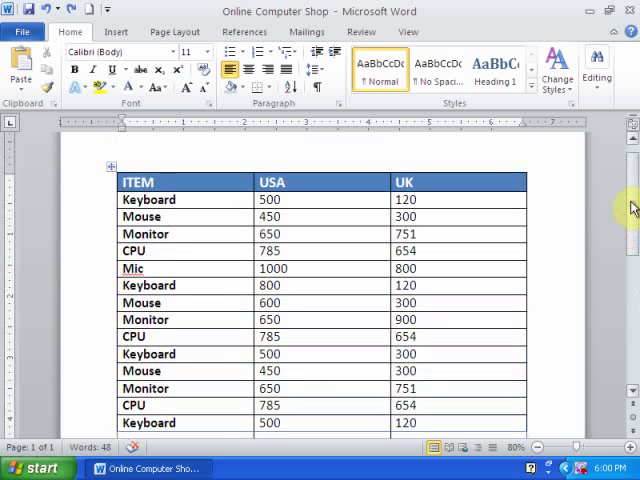
scroll("down", 3)
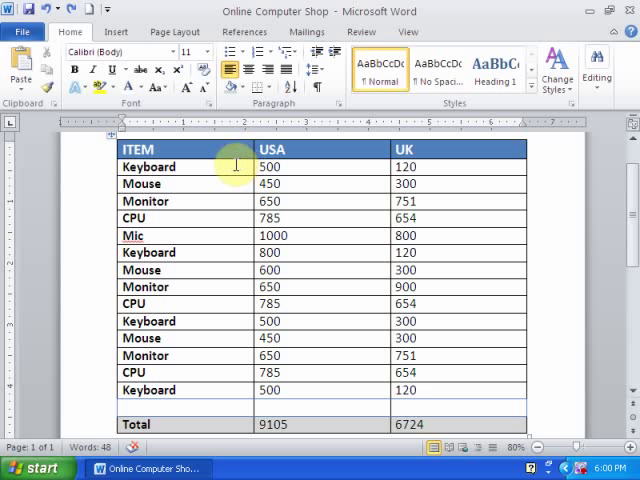
mouse_move(98, 140)
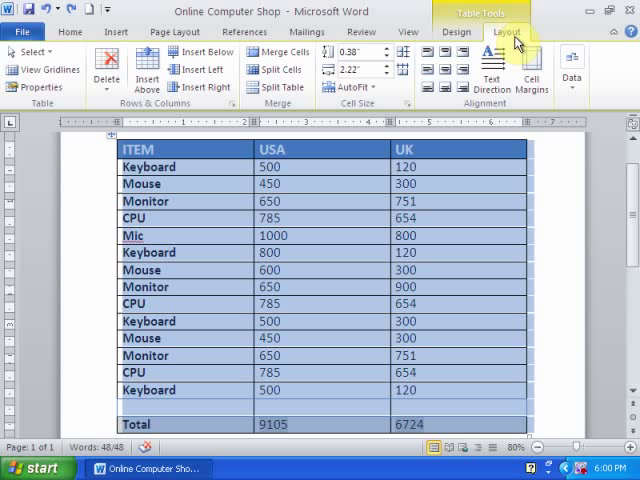
mouse_move(572, 62)
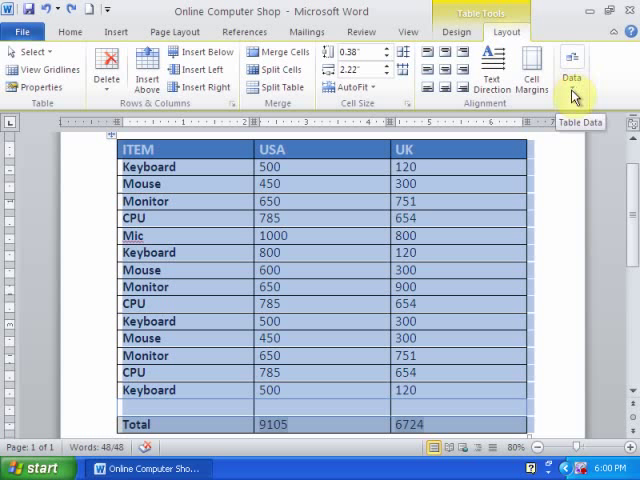
Open the table's Data commands and start Convert to Text
left_click(572, 65)
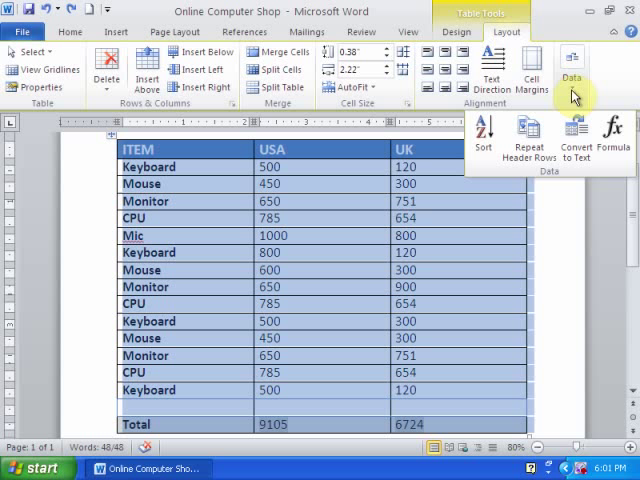
mouse_move(576, 133)
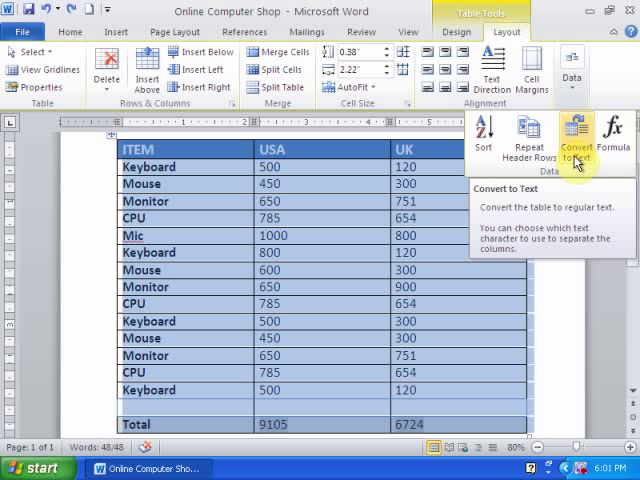
left_click(576, 135)
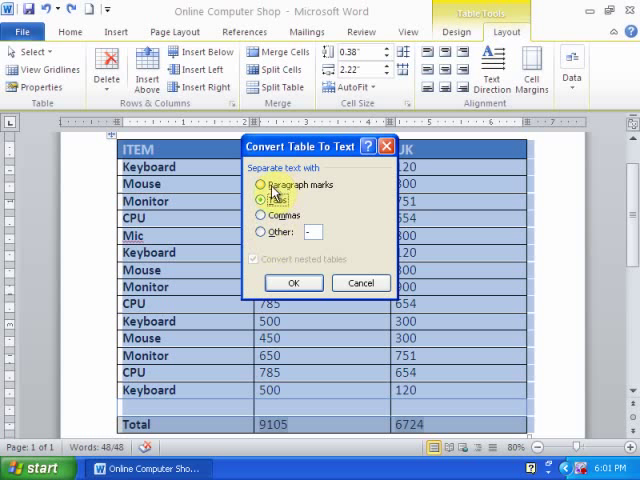
Choose Tabs as the separator and confirm the conversion
left_click(262, 200)
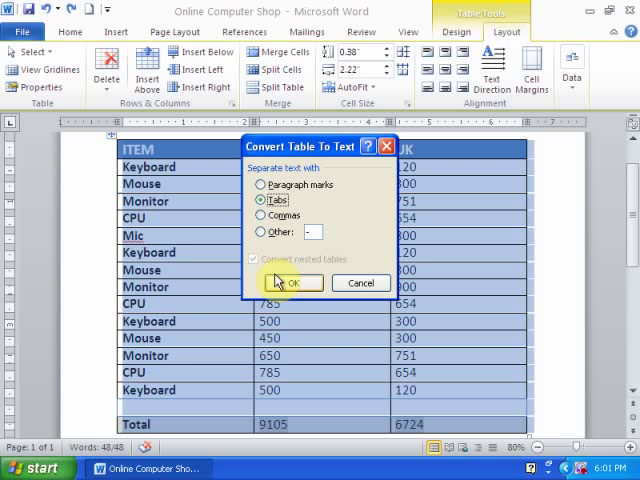
left_click(292, 282)
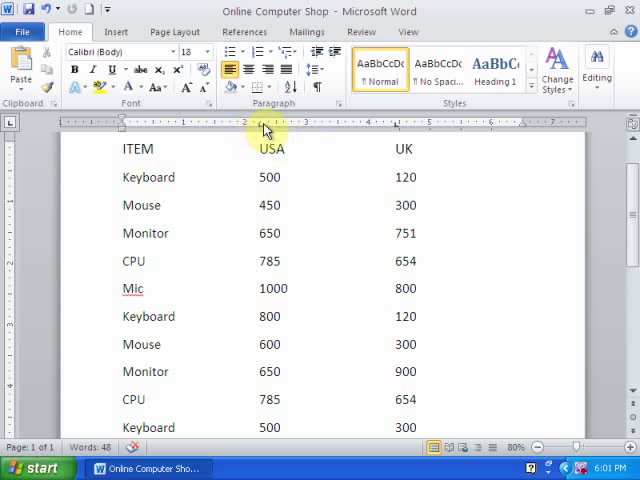
scroll("down", 3)
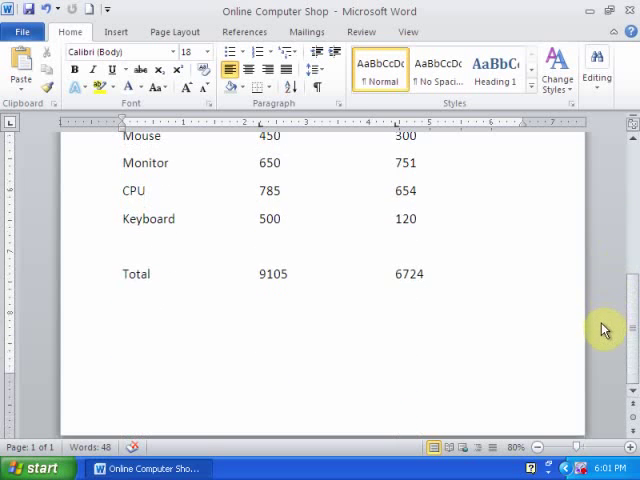
scroll("up", 3)
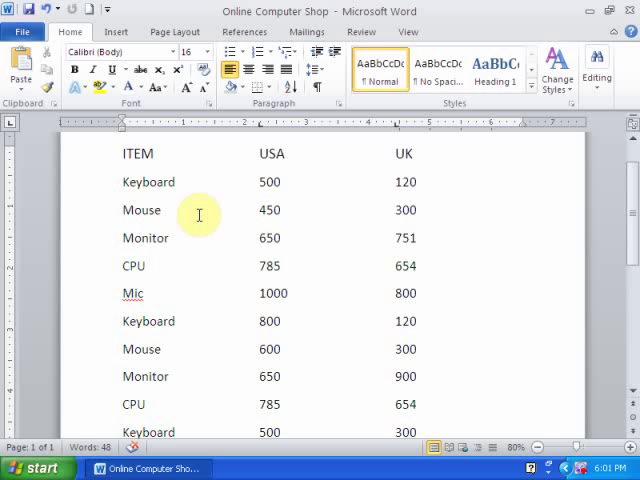
mouse_move(125, 158)
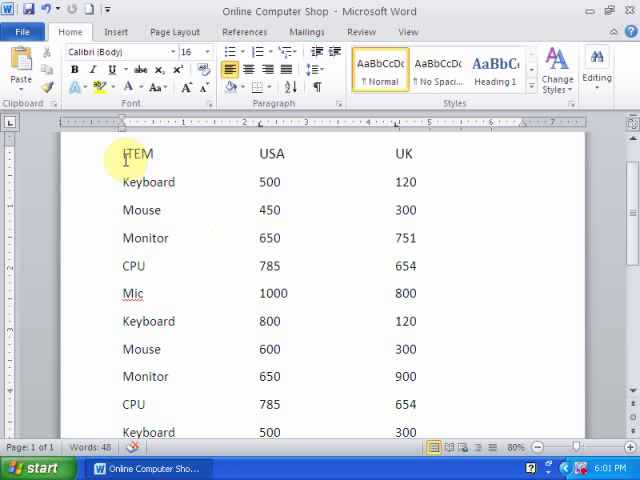